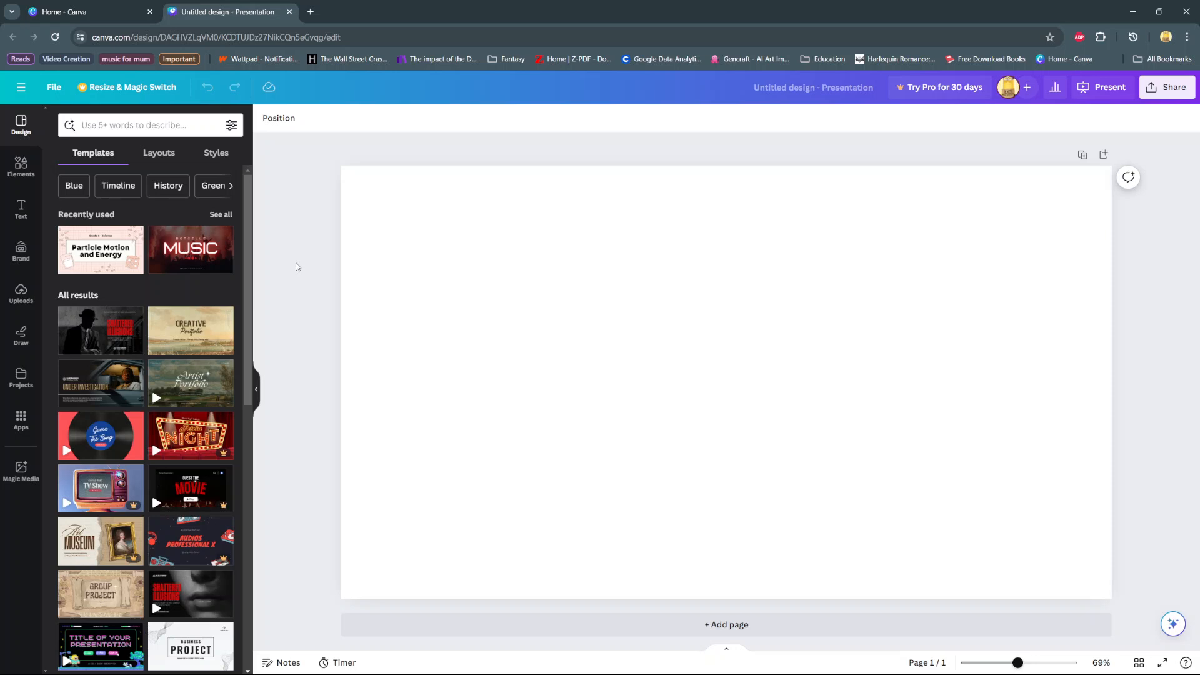
mouse_move(20, 333)
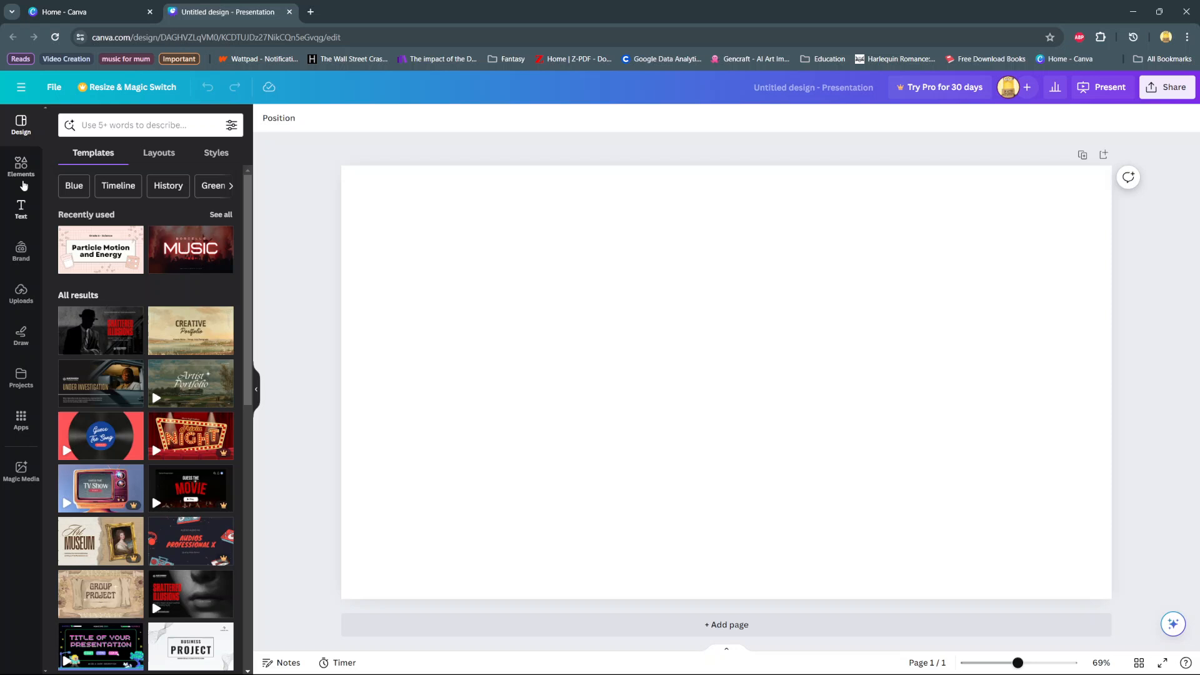
Add the stock photo of the bearded man on a stool and move it left.
click(20, 166)
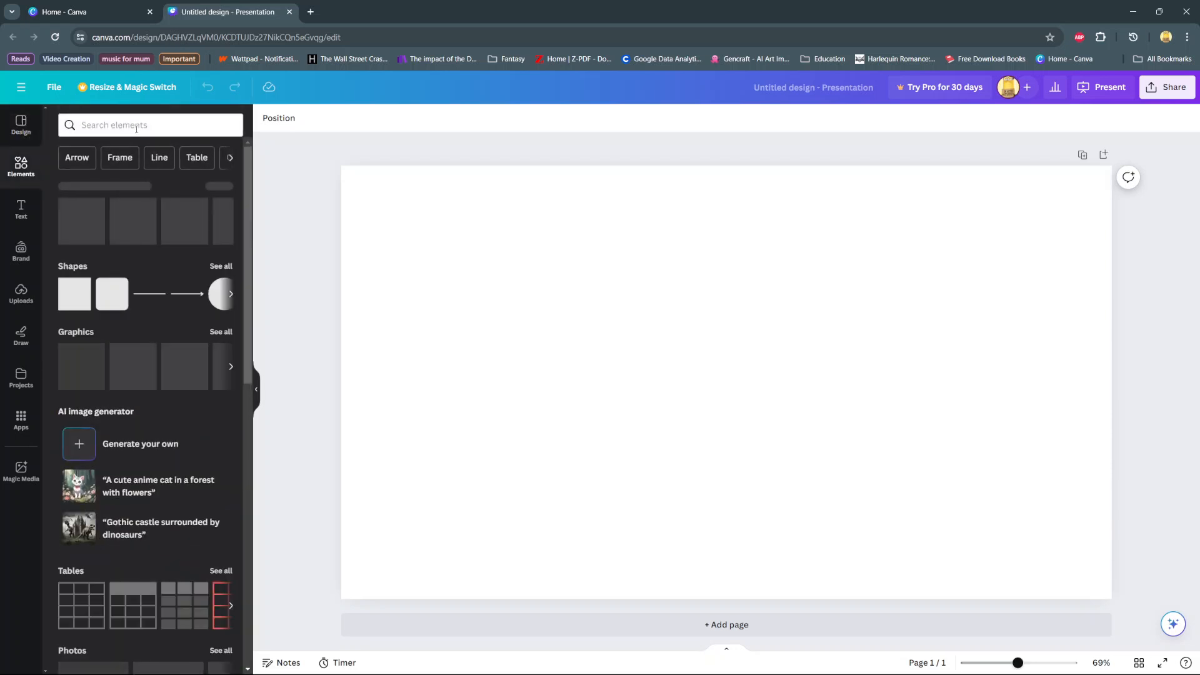
click(220, 654)
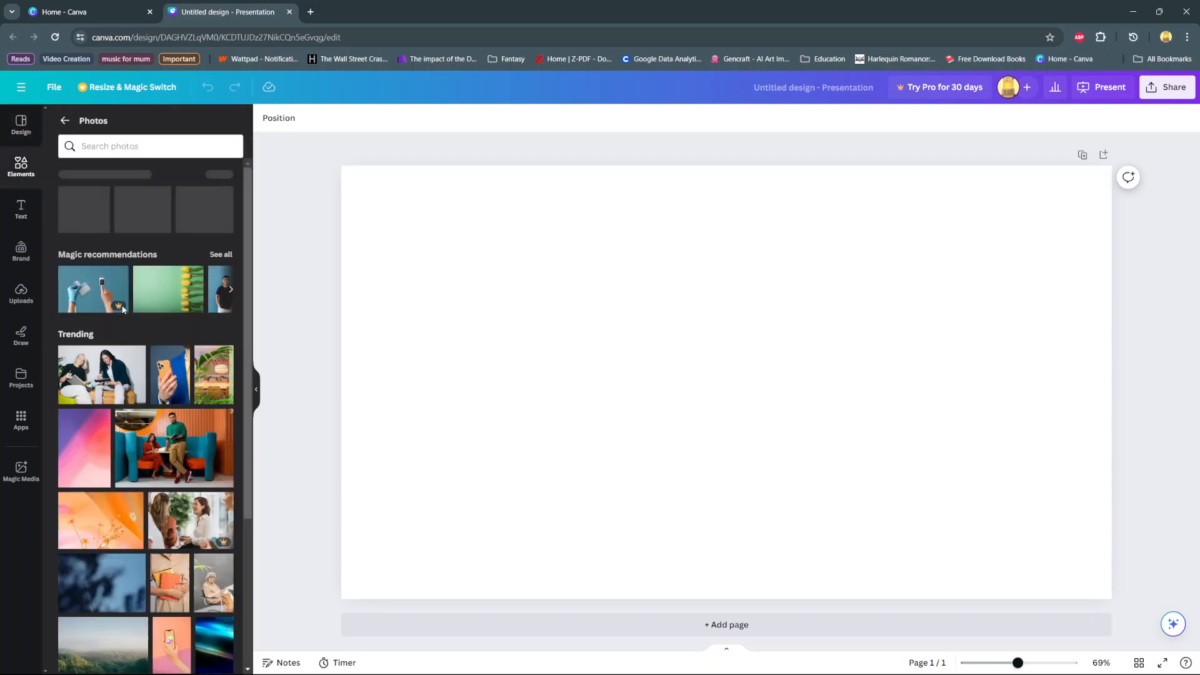
scroll(down, 3)
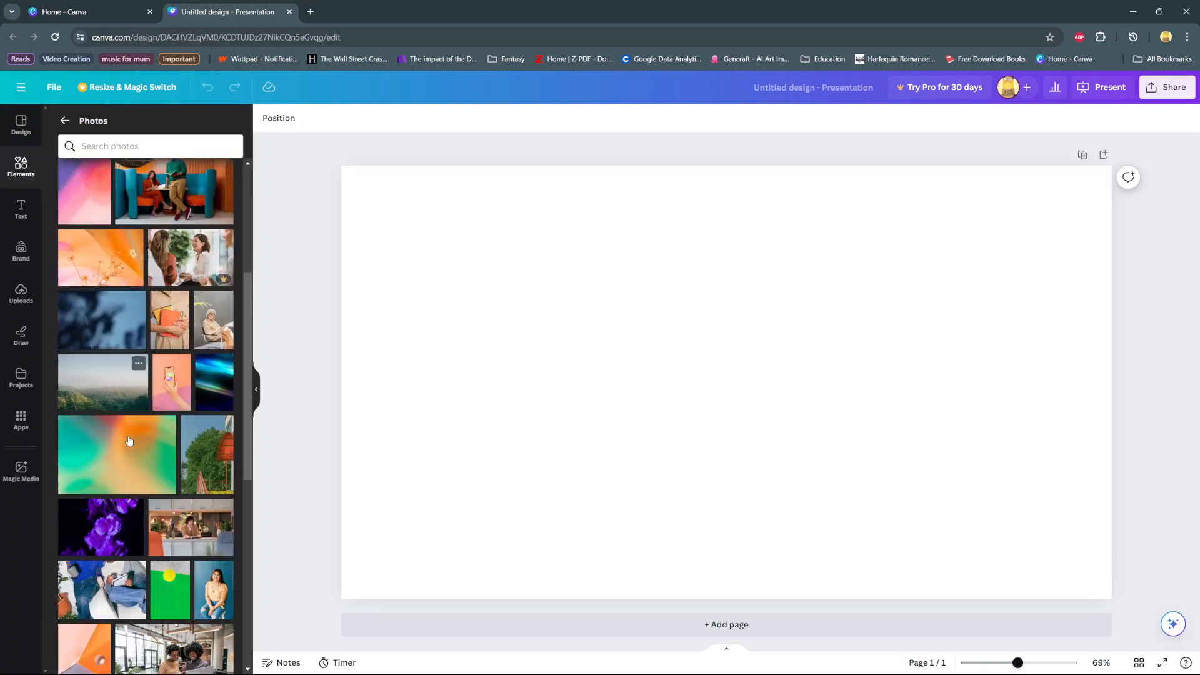
scroll(down, 3)
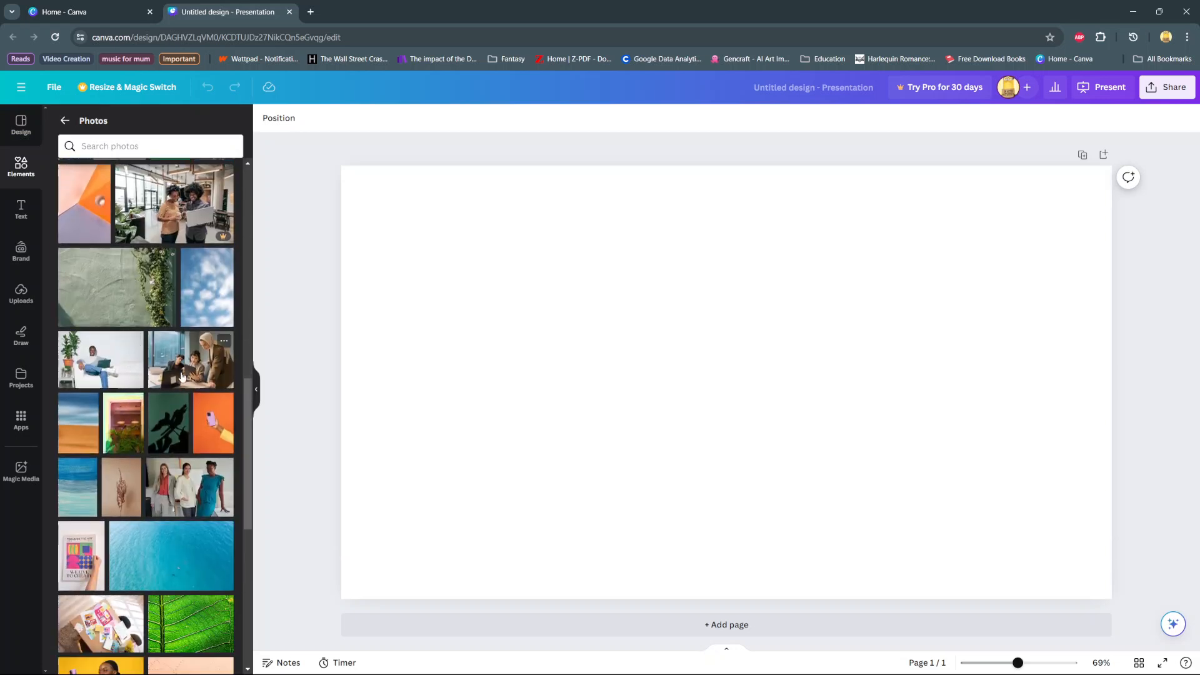
scroll(down, 3)
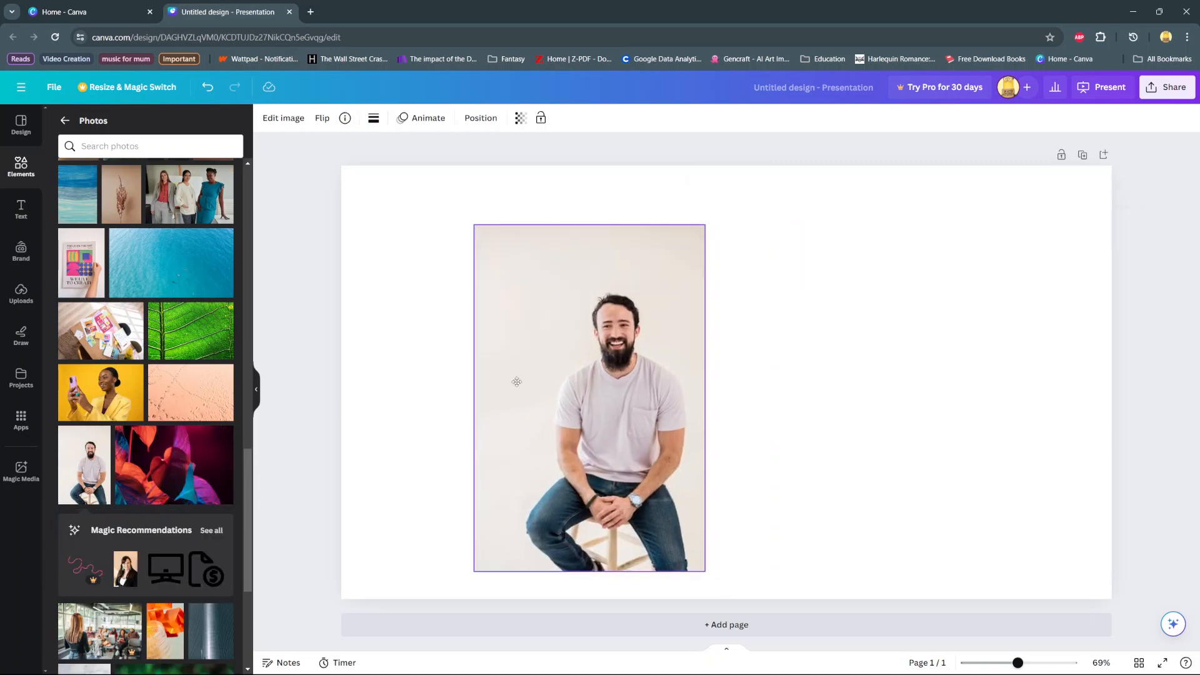
drag(589, 394, 500, 383)
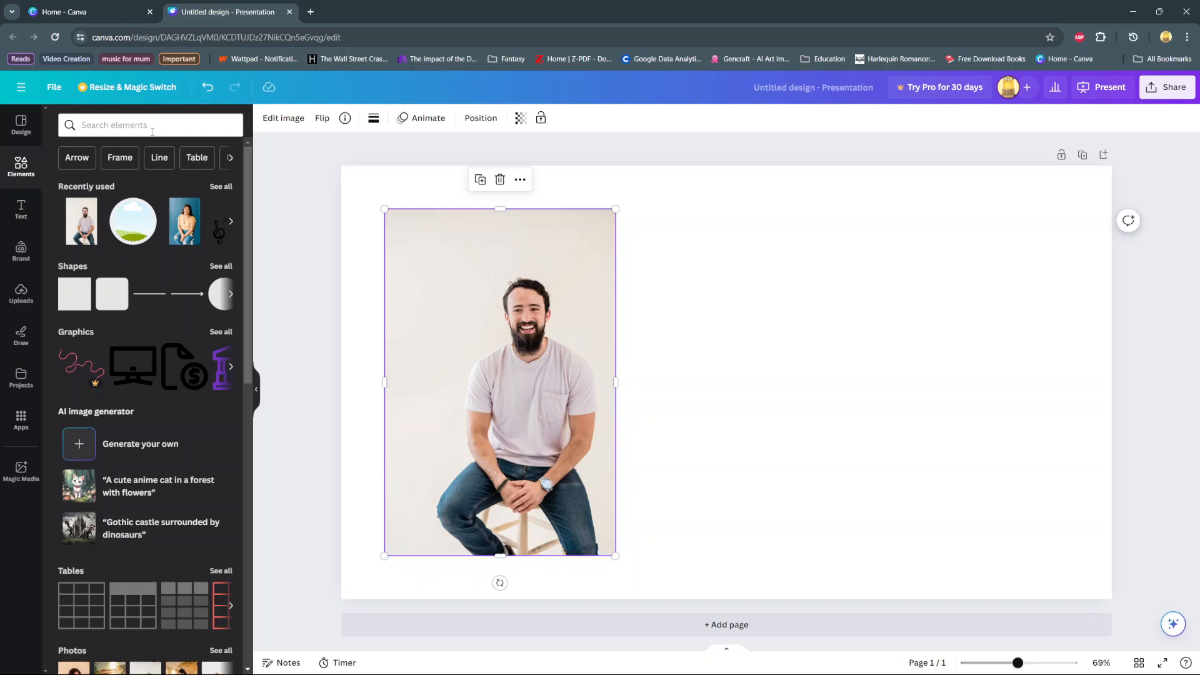
Search Elements for 'frames' and add the rounded-square frame from the Frames results.
click(150, 125)
text(frames)
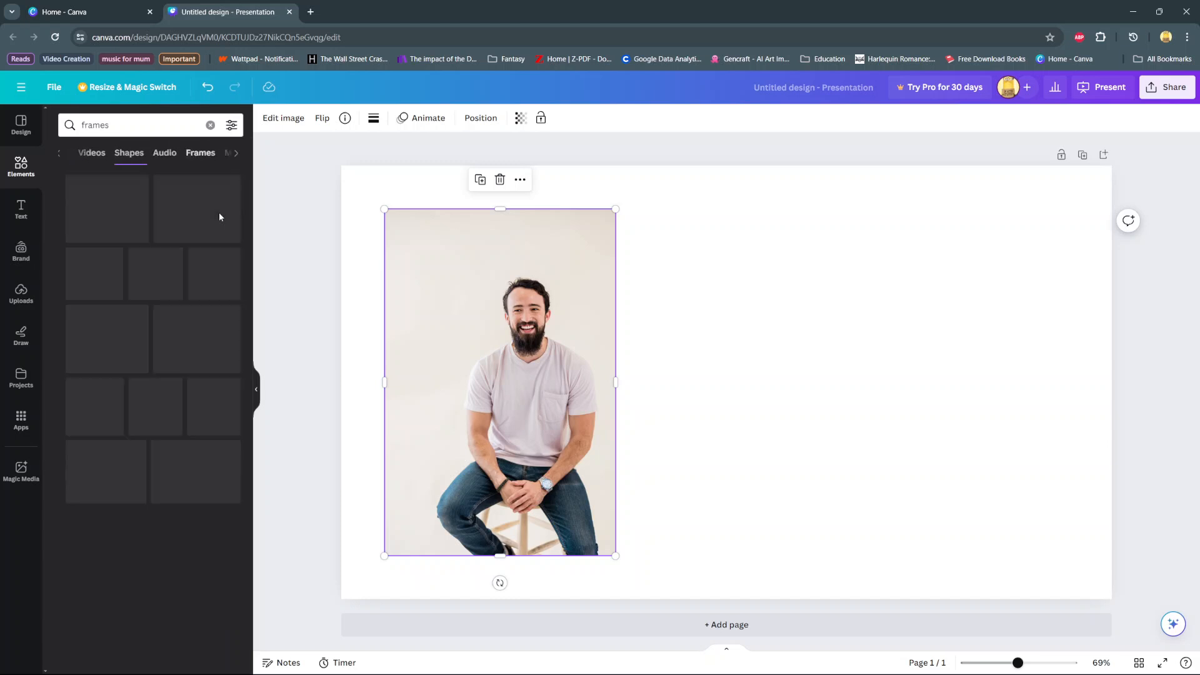
click(200, 153)
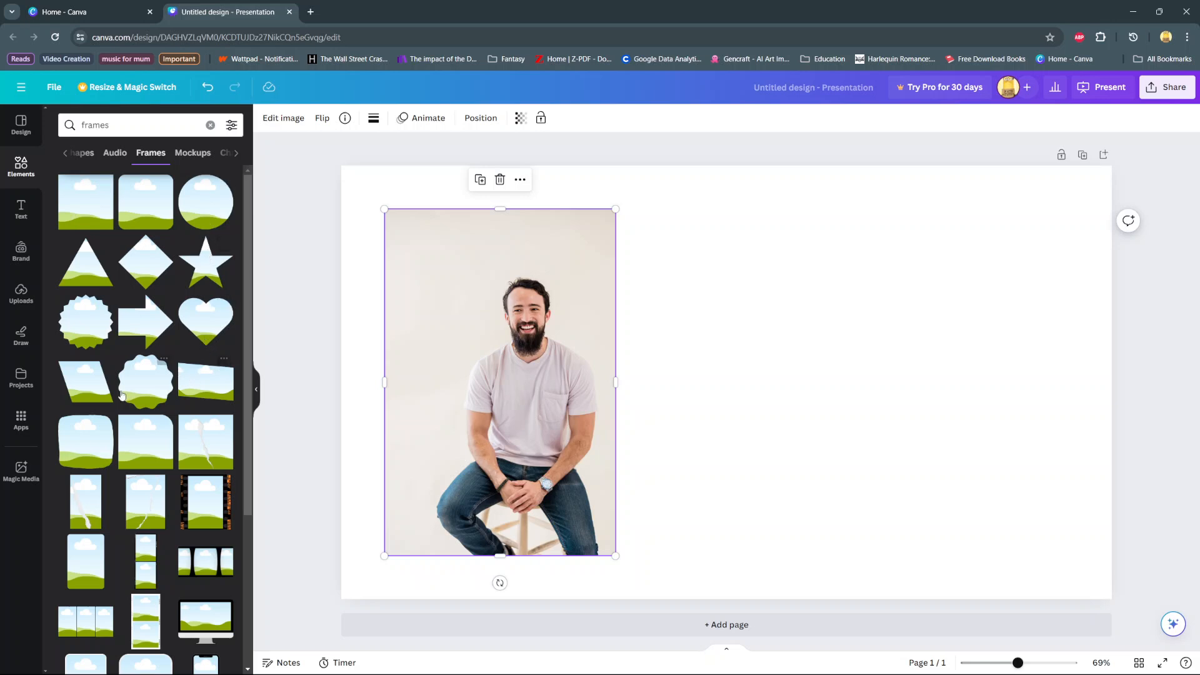
scroll(down, 3)
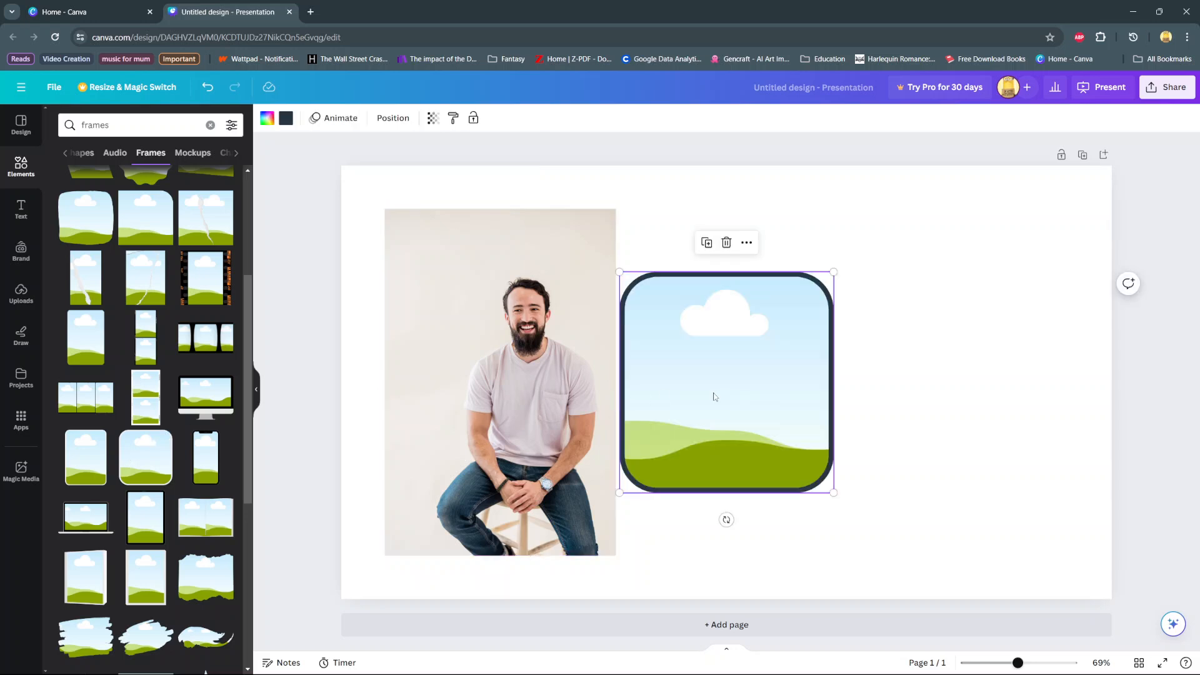
Move the frame right, enlarge it, and fit the man's photo into it.
drag(726, 383, 842, 383)
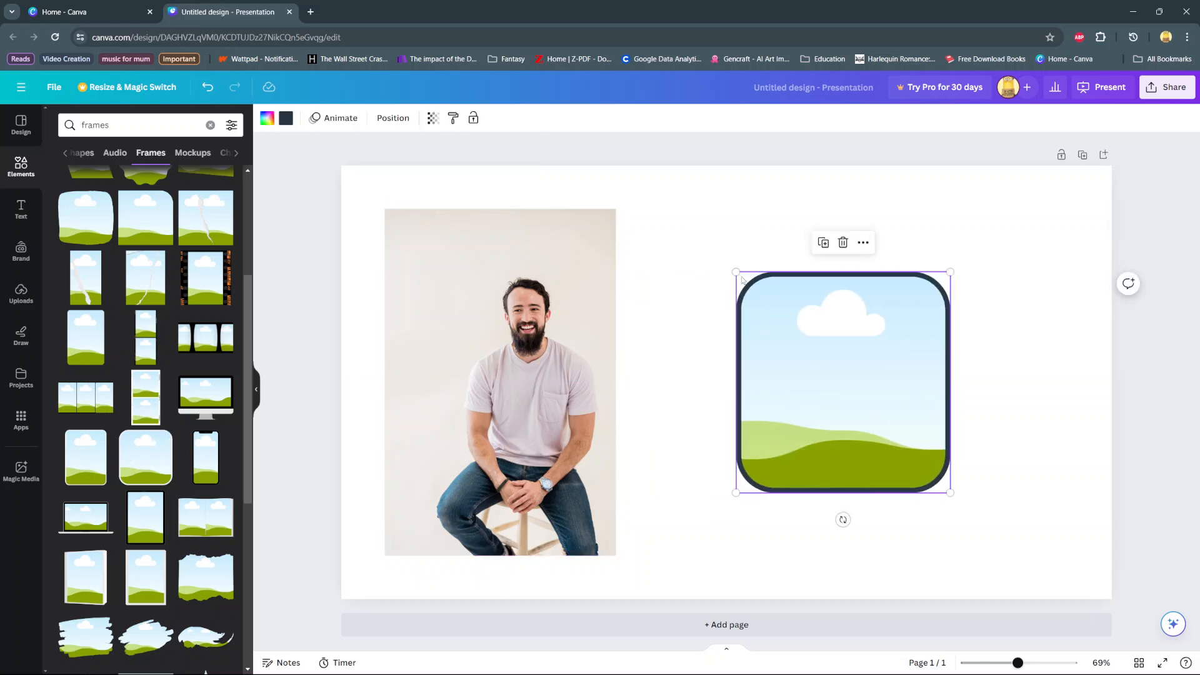
drag(735, 272, 655, 191)
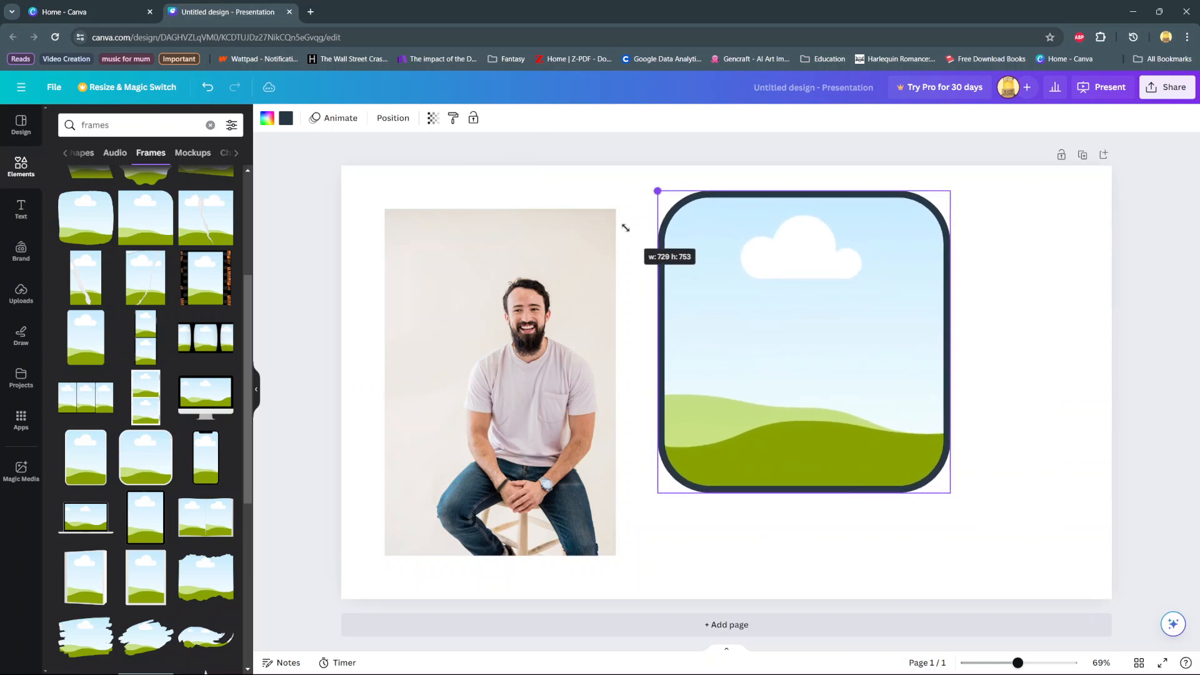
drag(656, 191, 750, 286)
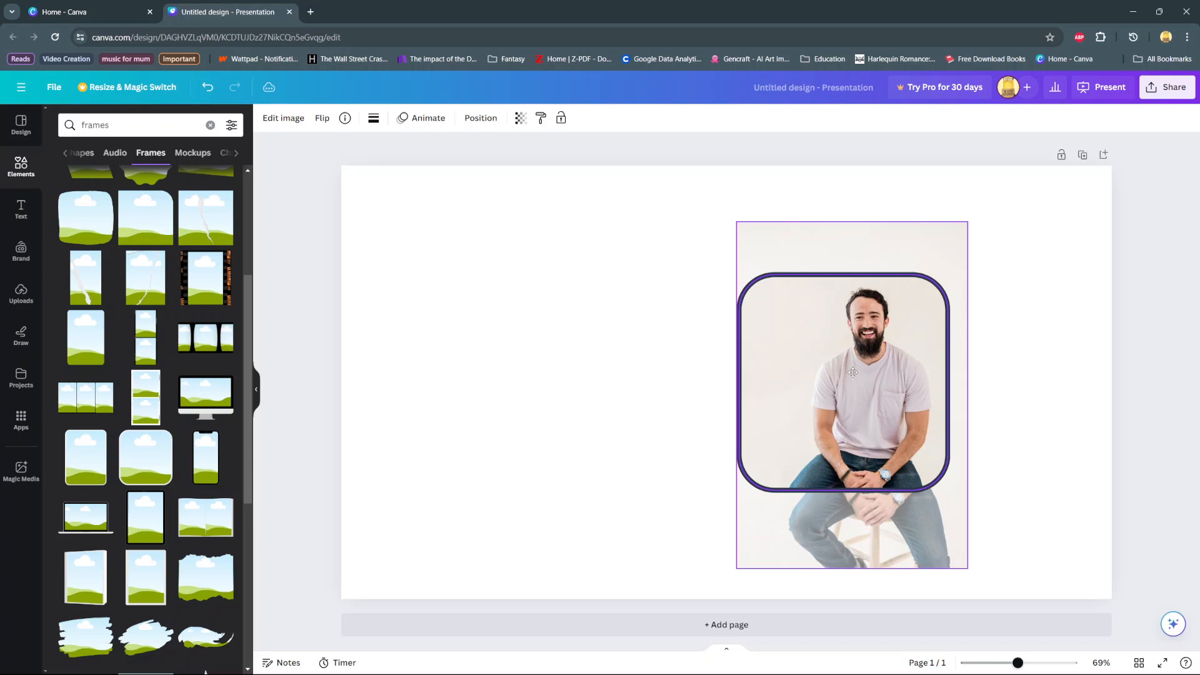
Drop the man's photo into the frame and move the framed picture up and left.
drag(852, 372, 648, 351)
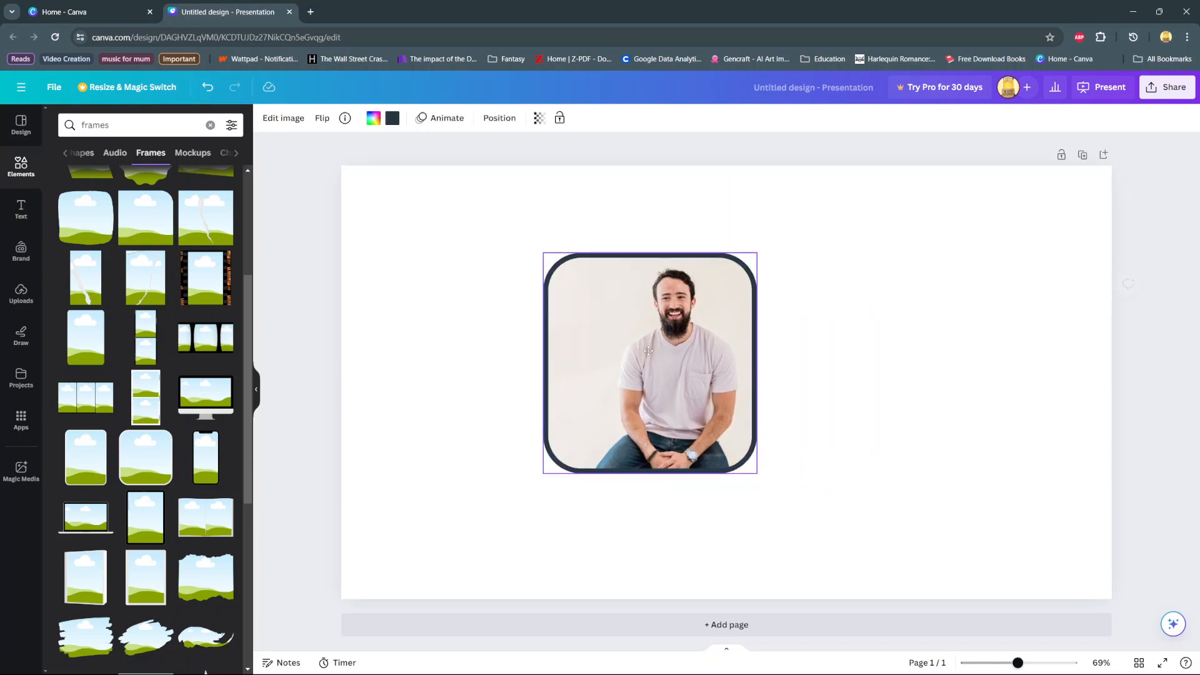
drag(649, 363, 589, 335)
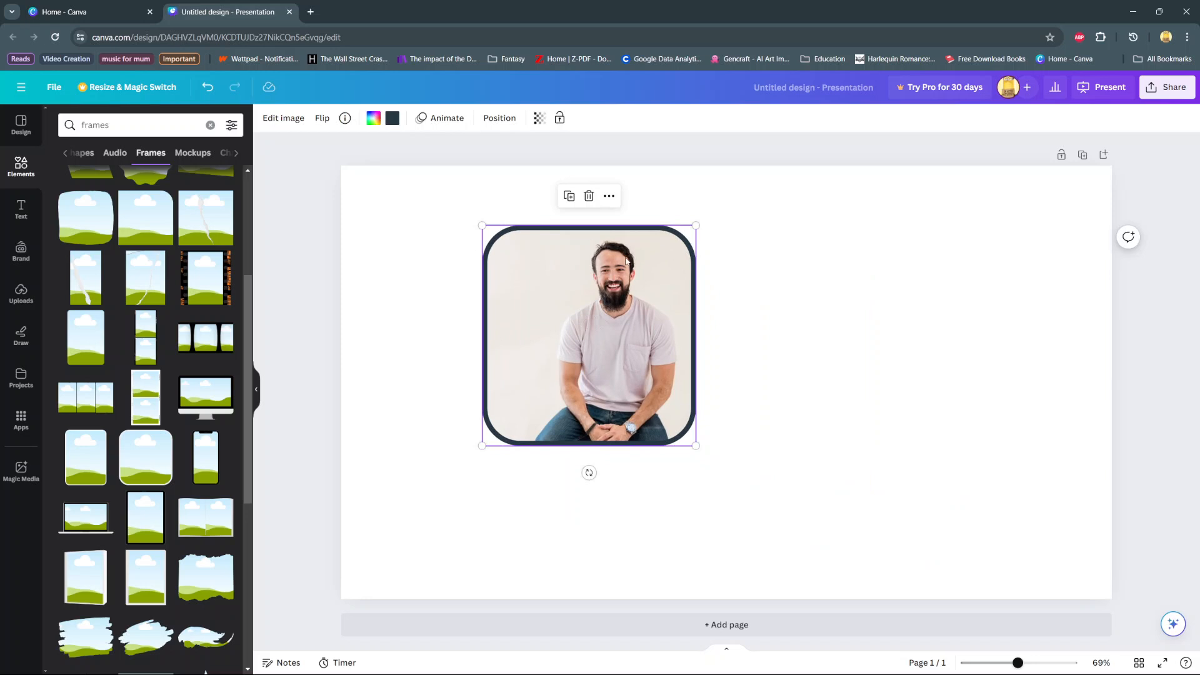
mouse_move(407, 317)
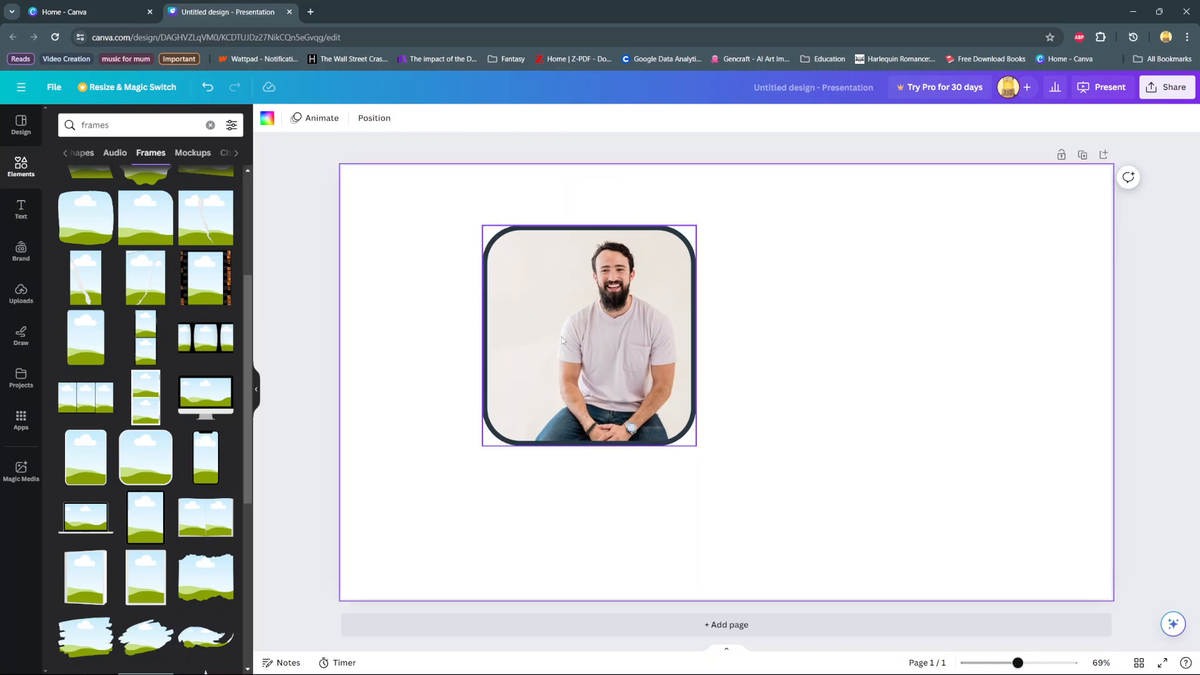
Crop-adjust the man's photo inside the frame with a very slight tilt, then confirm.
double_click(590, 337)
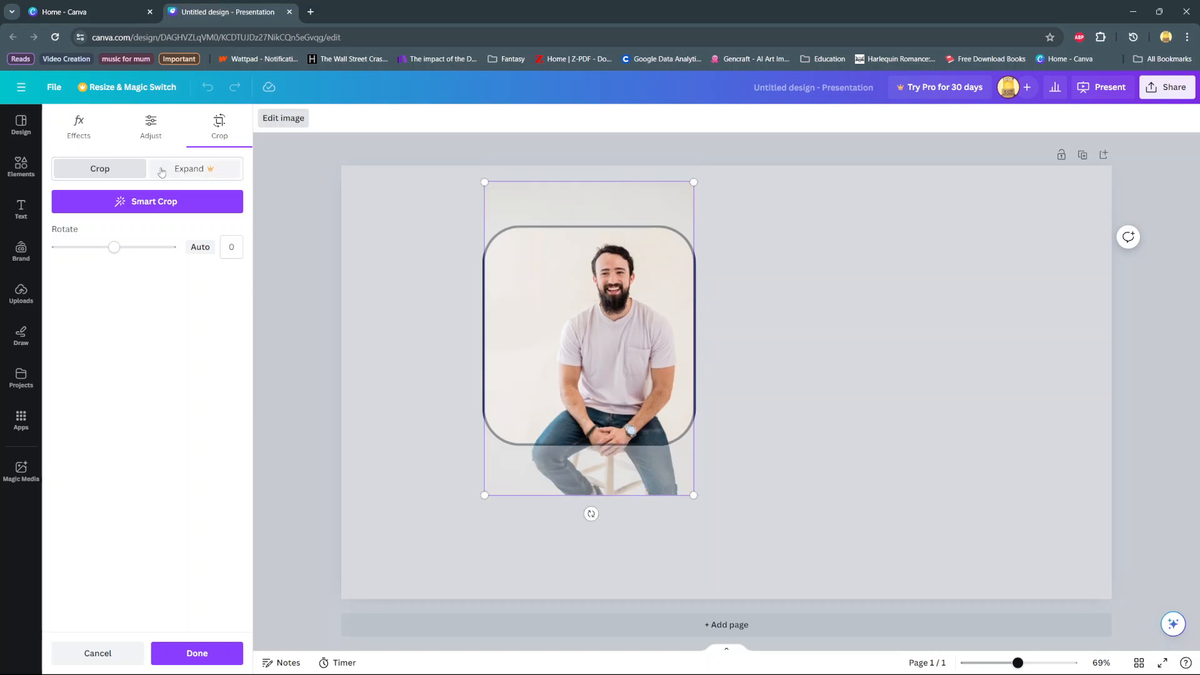
click(146, 202)
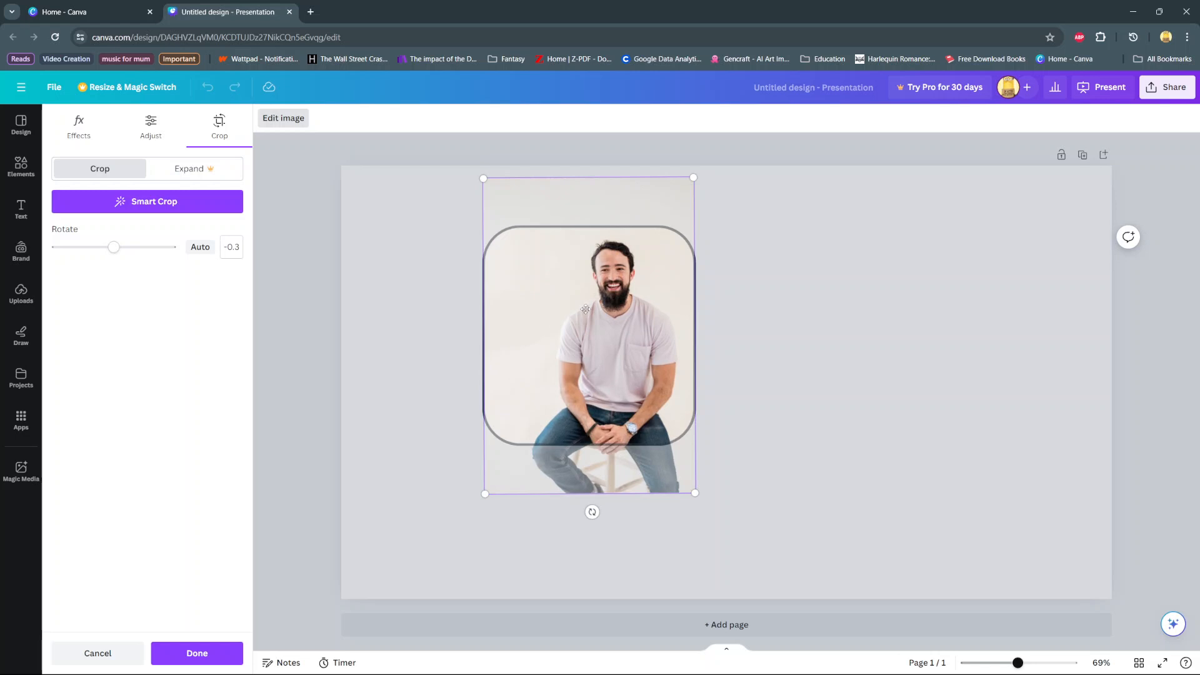
mouse_move(278, 529)
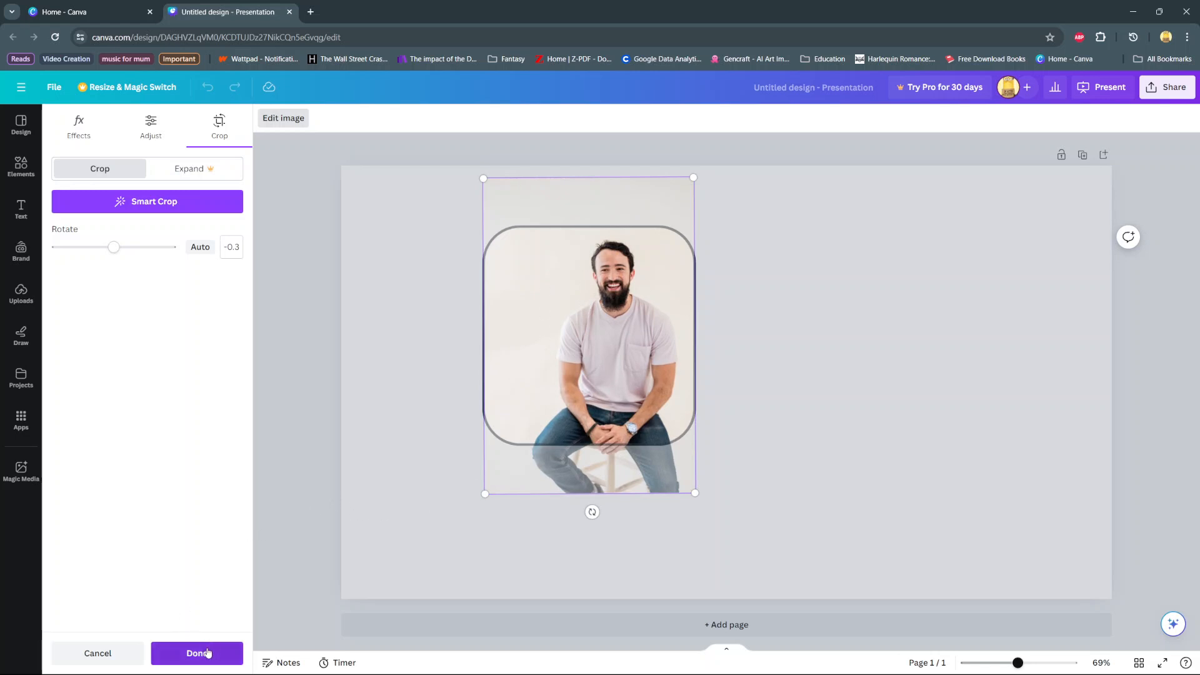
click(197, 653)
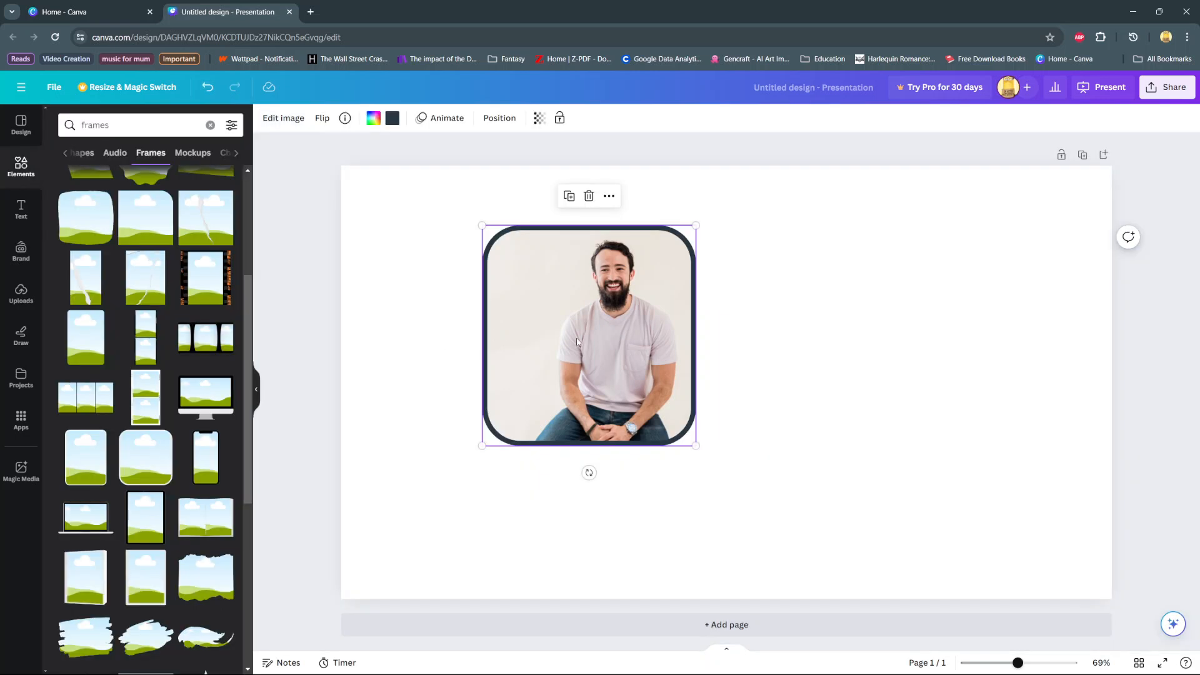
mouse_move(396, 130)
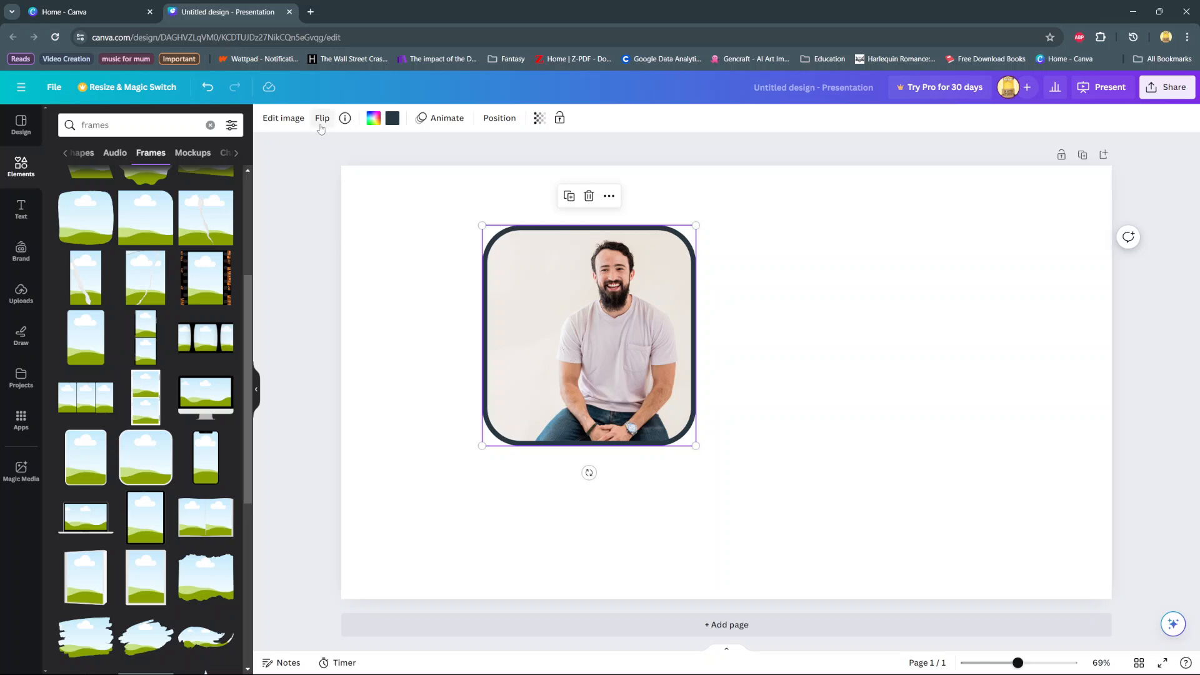
Flip the man's photo and change the frame border colour to purple.
click(321, 118)
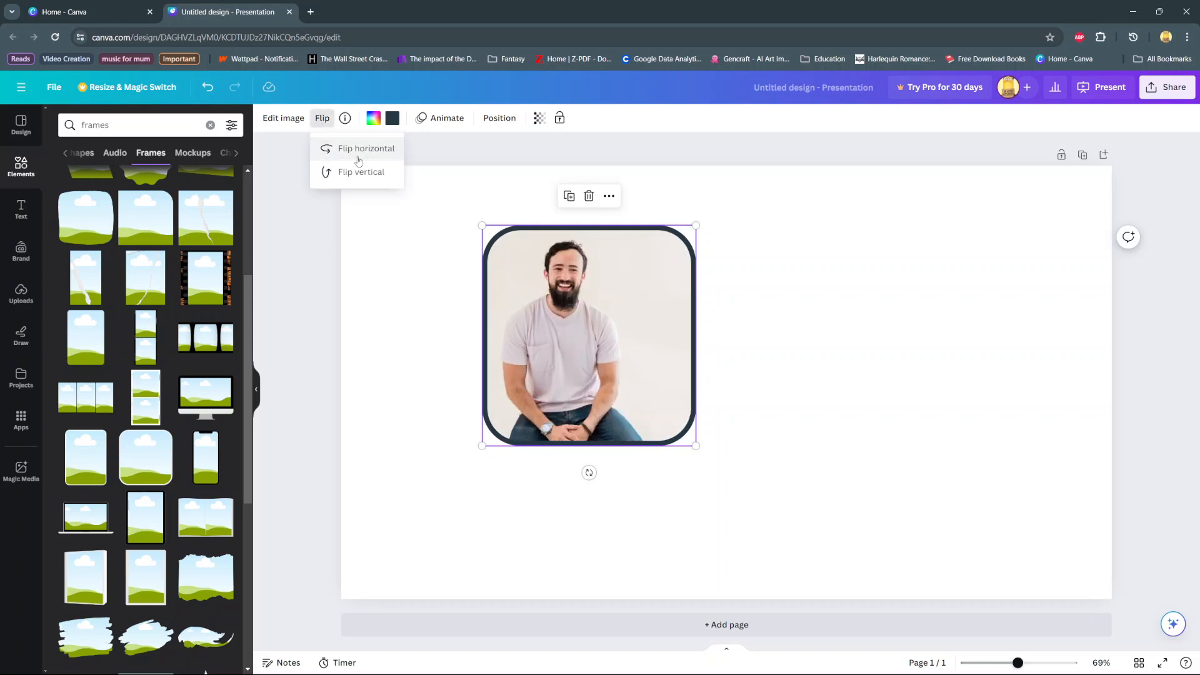
click(361, 171)
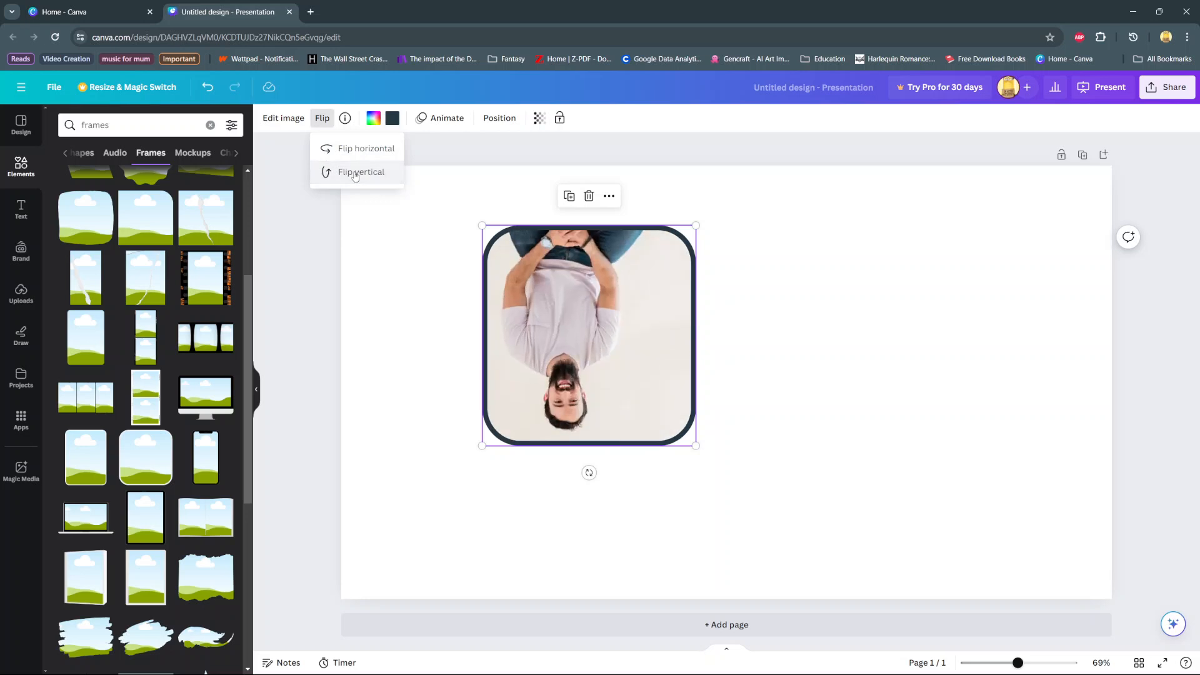
click(361, 171)
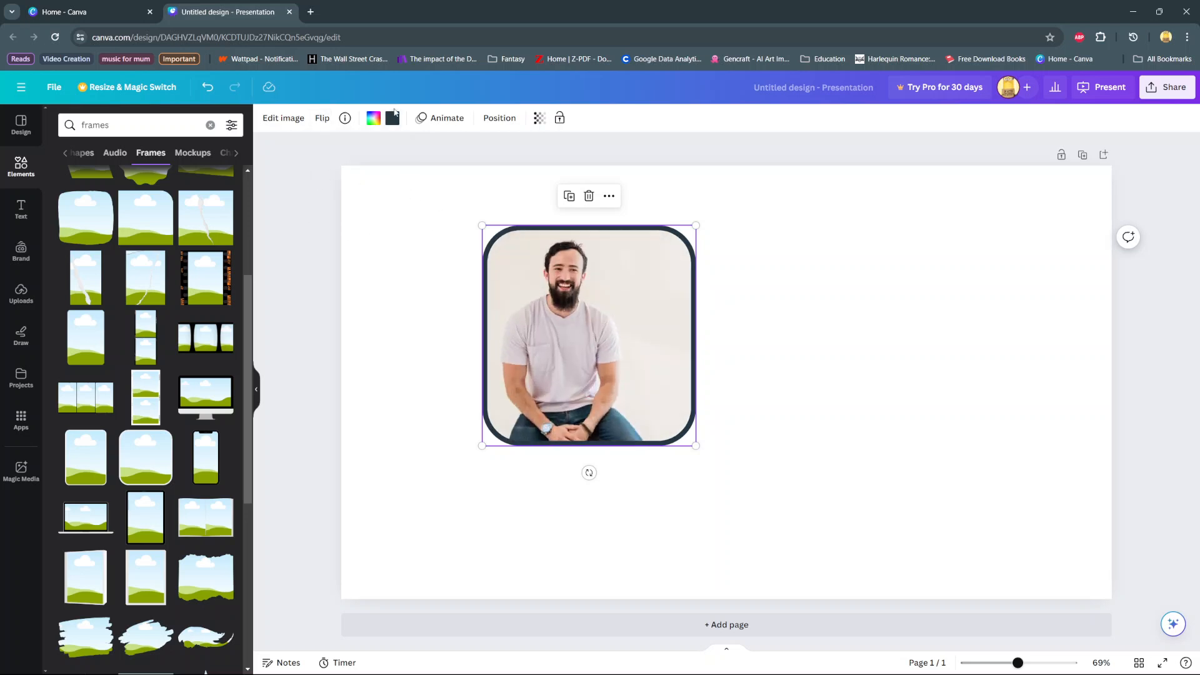
click(393, 118)
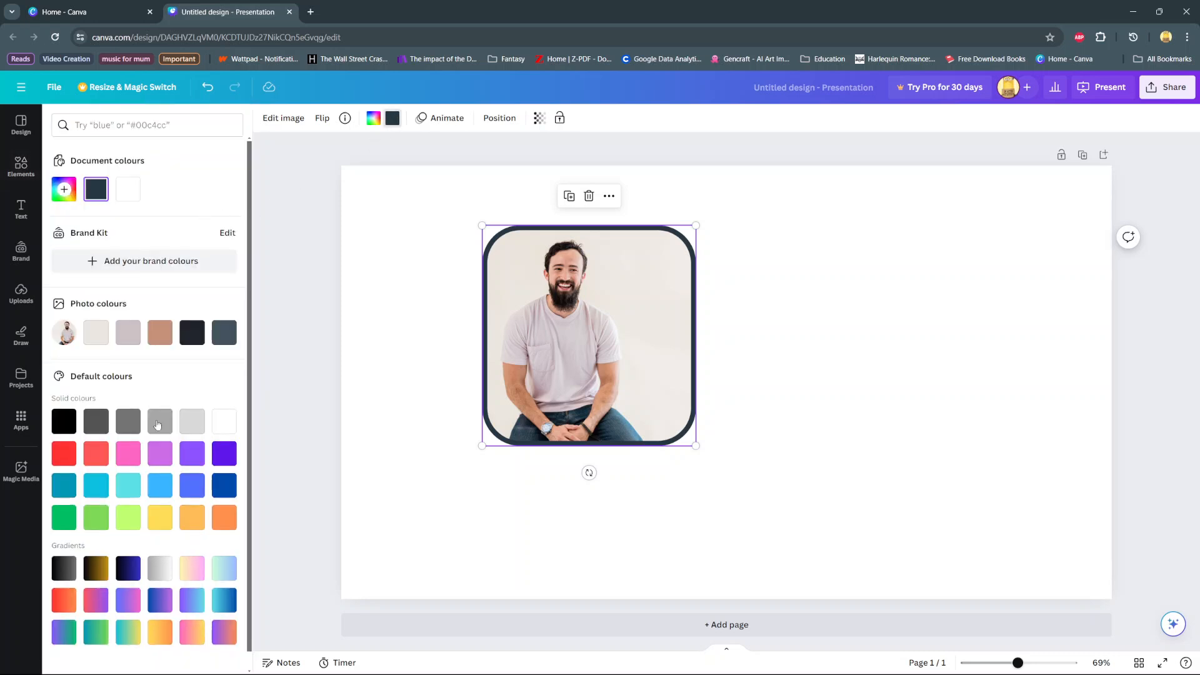
click(224, 453)
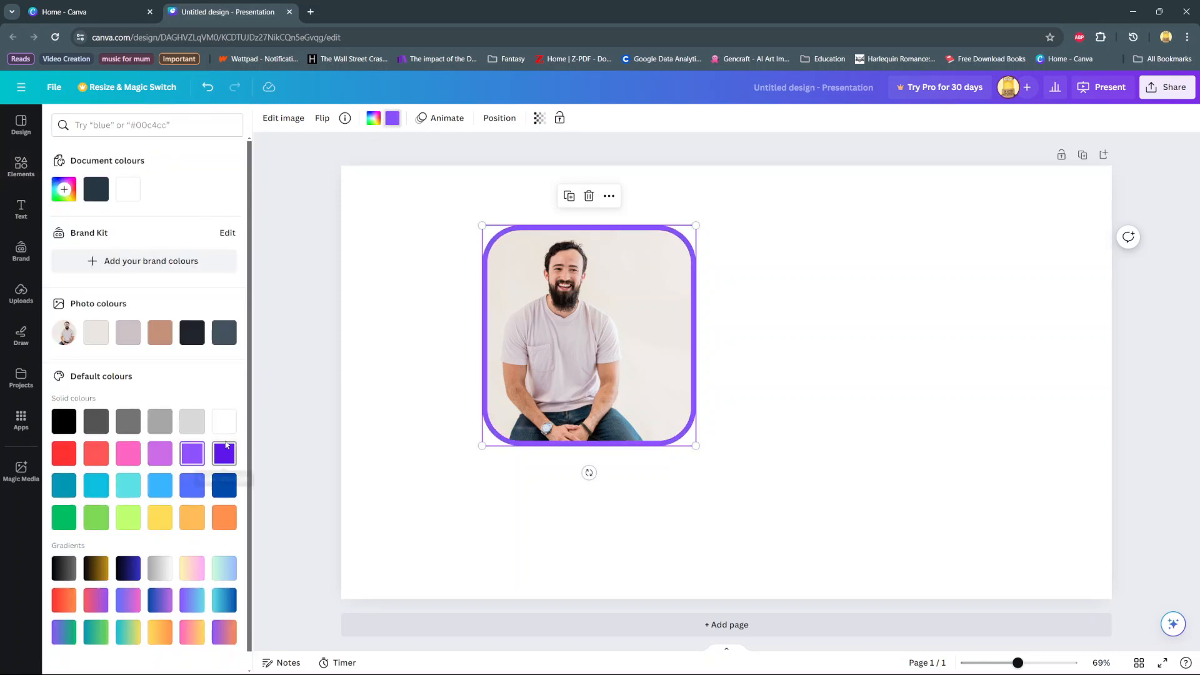